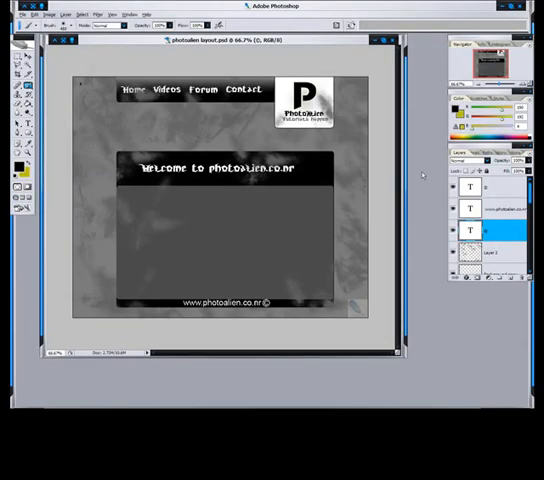
mouse_move(380, 195)
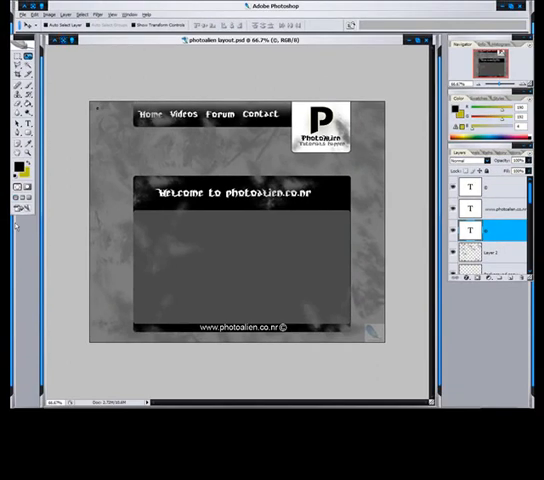
mouse_move(107, 77)
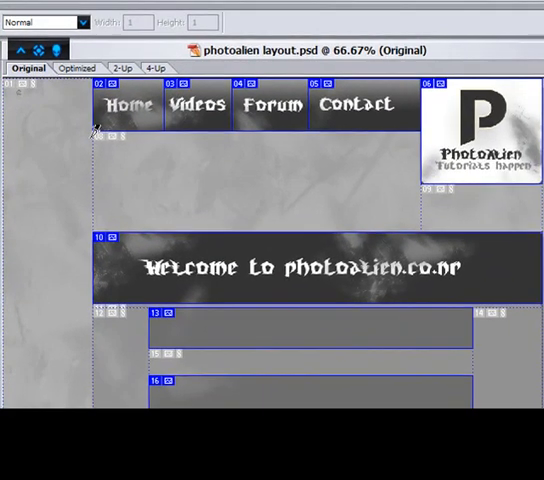
mouse_move(70, 160)
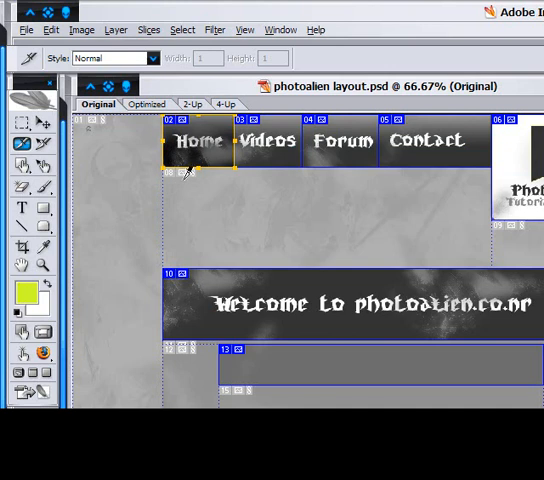
mouse_move(225, 135)
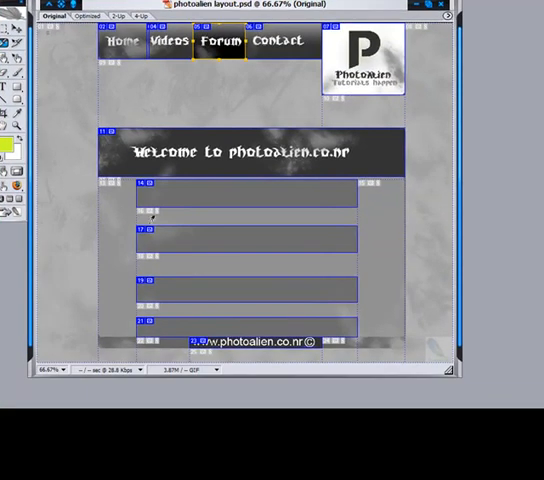
mouse_move(160, 265)
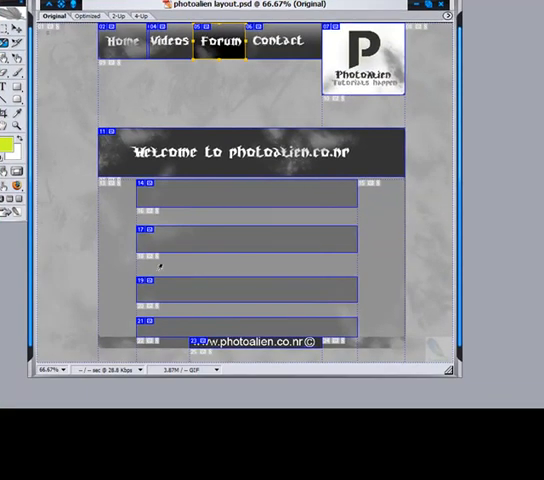
mouse_move(405, 175)
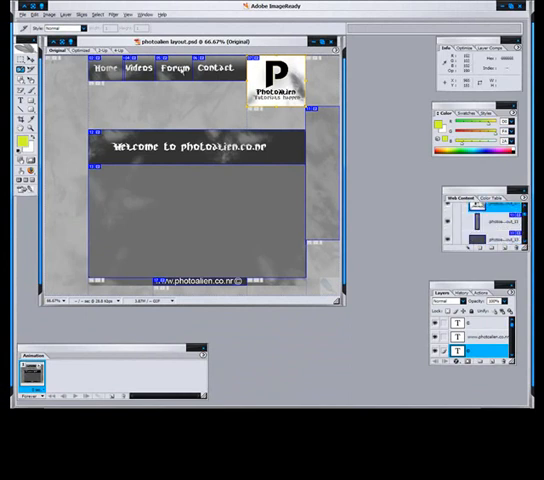
Save the optimized layout as HTML and images for all slices into the Site folder.
left_click(22, 14)
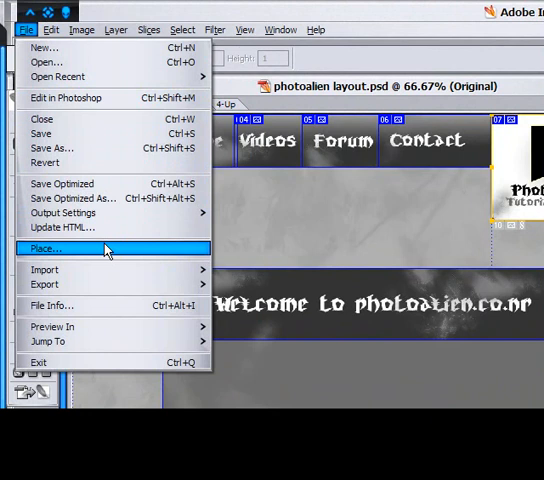
mouse_move(46, 284)
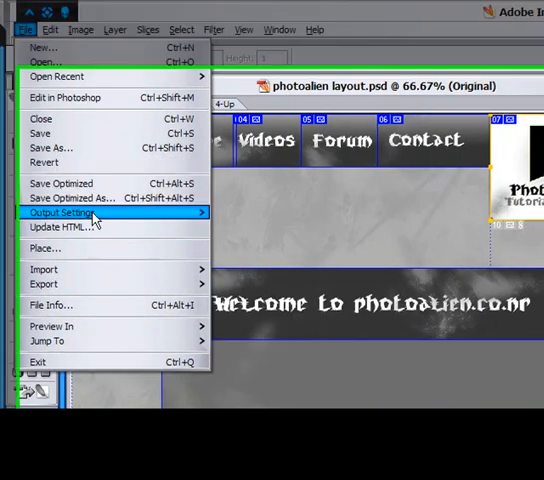
left_click(77, 197)
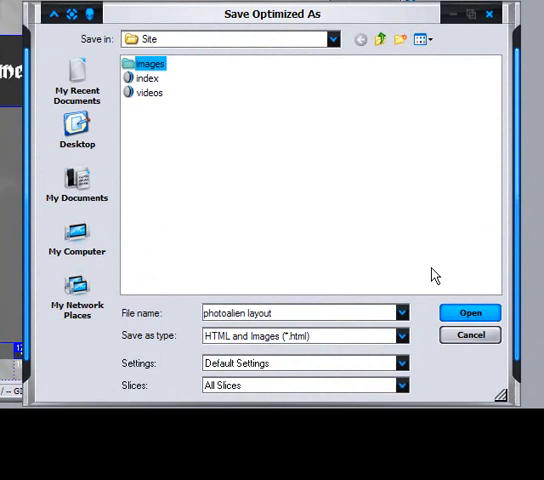
left_click(470, 312)
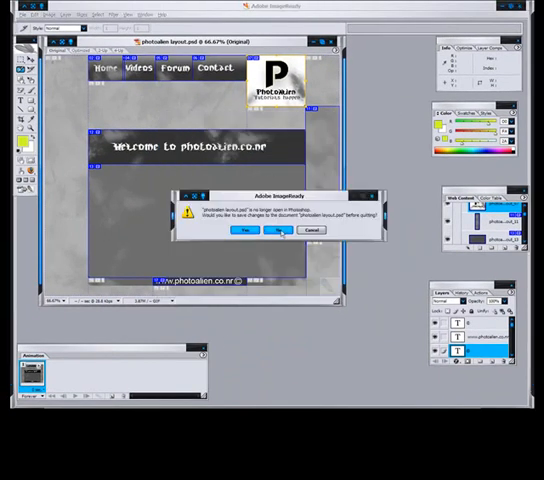
Quit ImageReady without saving, then start Dreamweaver from its desktop shortcut.
left_click(277, 231)
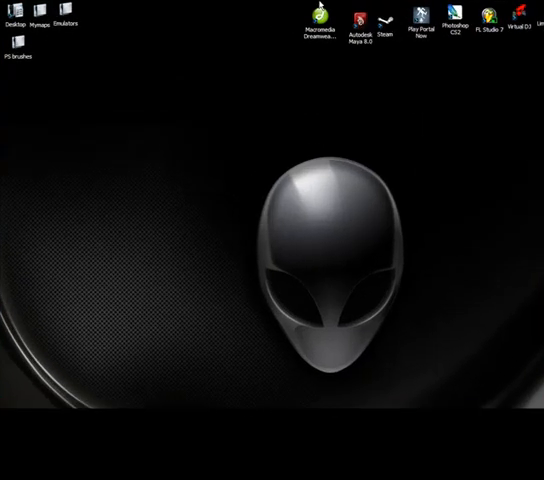
left_click_drag(320, 22, 137, 245)
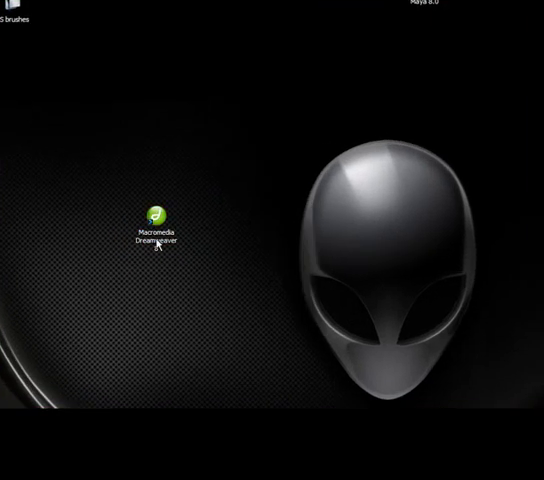
left_click(155, 232)
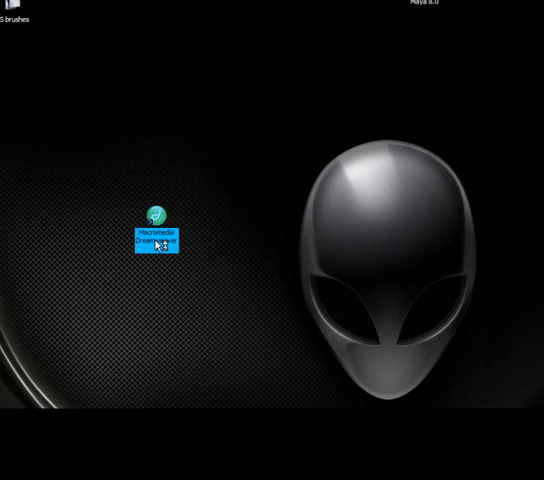
double_click(157, 230)
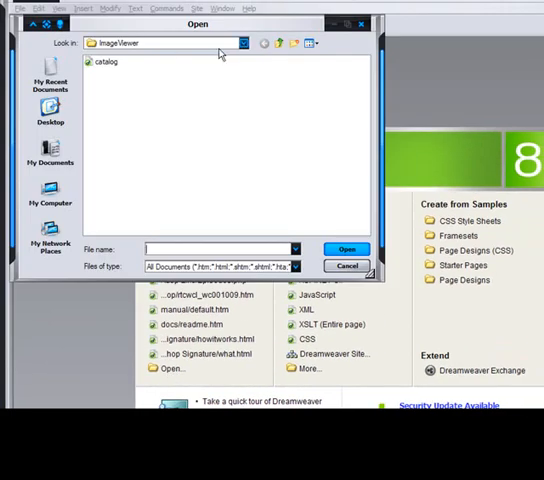
Open index.html from My Documents > Site.
left_click(240, 42)
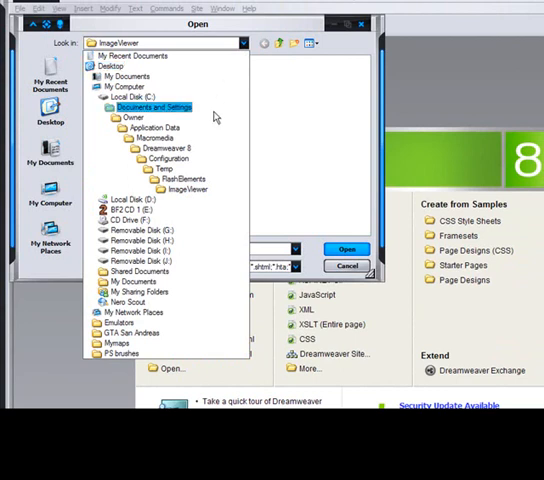
left_click(50, 115)
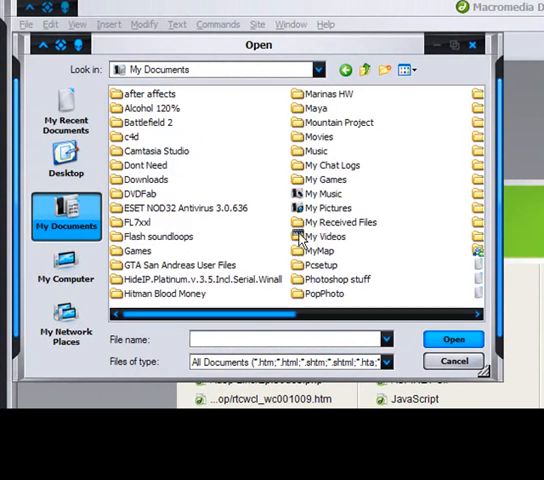
scroll("down", 3)
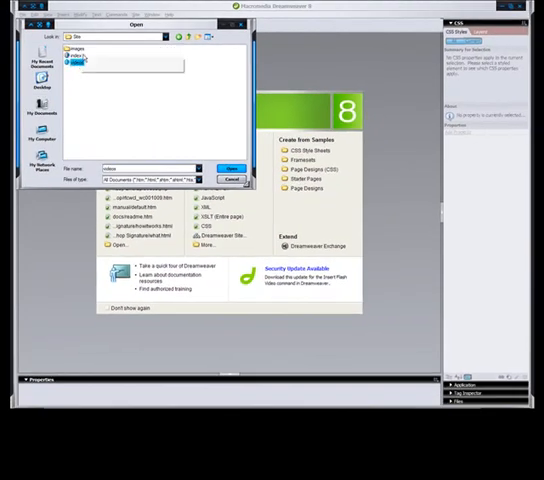
left_click(75, 57)
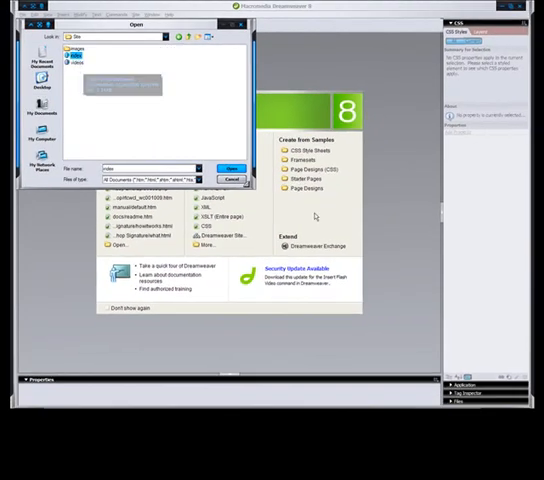
left_click(231, 167)
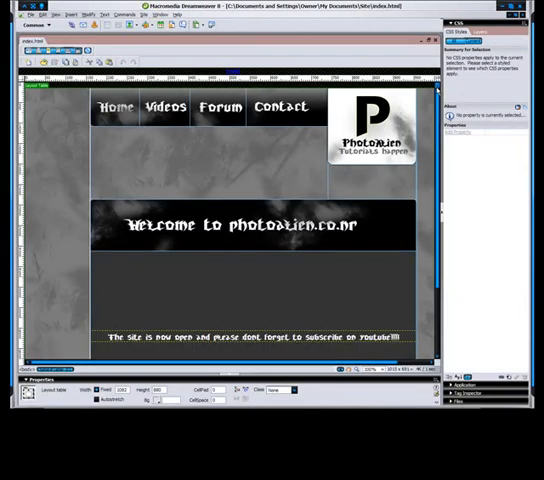
Link the PhotoAlien logo to index.html and set the welcome banner source to images/index_11.gif.
left_click(163, 107)
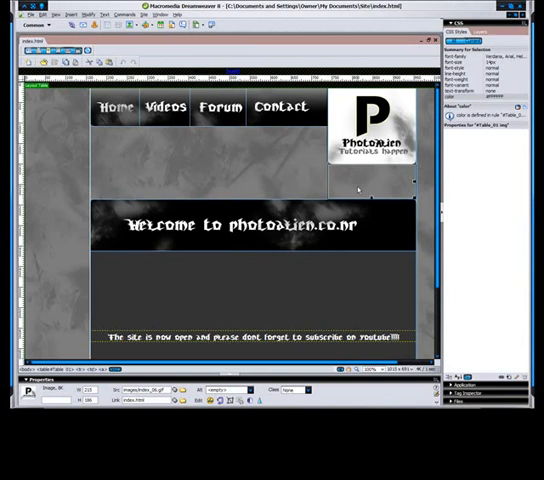
left_click(114, 107)
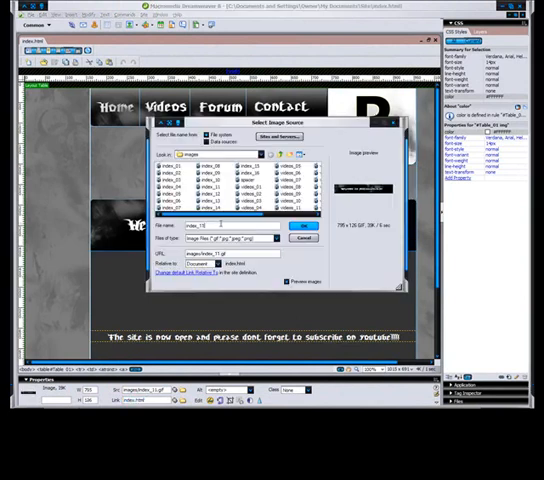
left_click(296, 225)
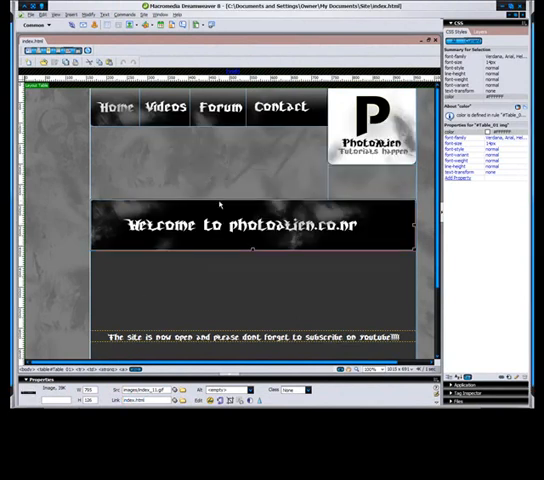